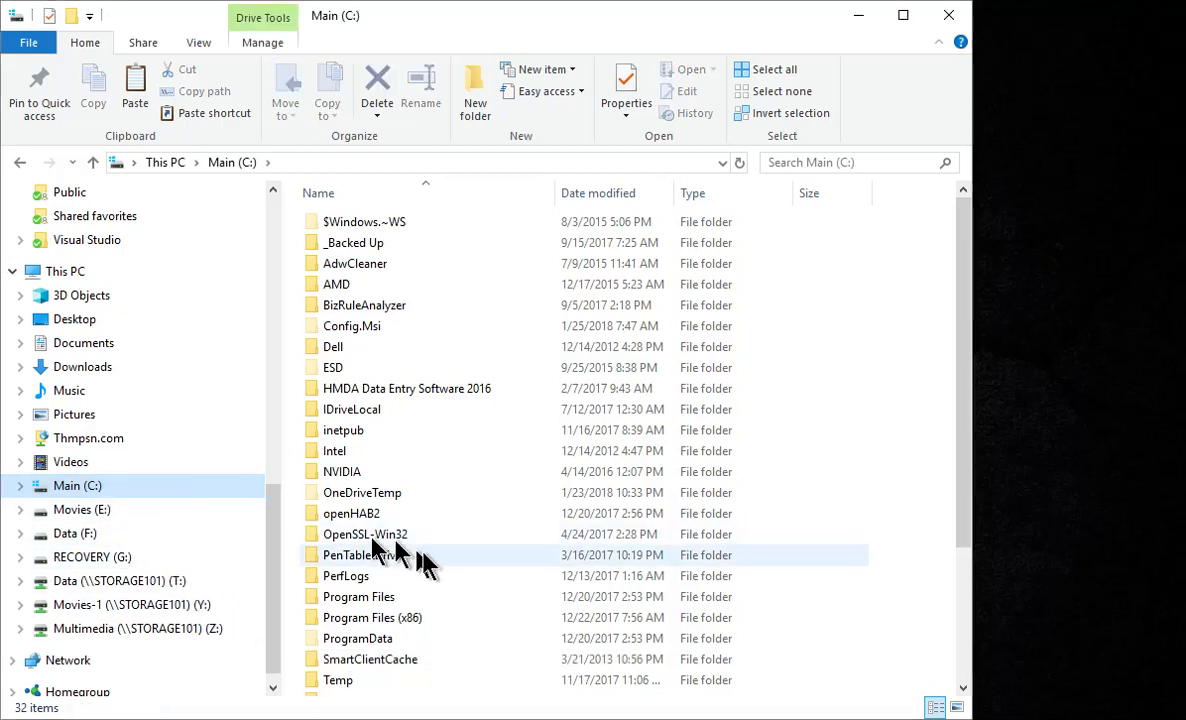
- Navigate into SmartClientCache > Apps > Ellie Mae on the C: drive
double_click(372, 660)
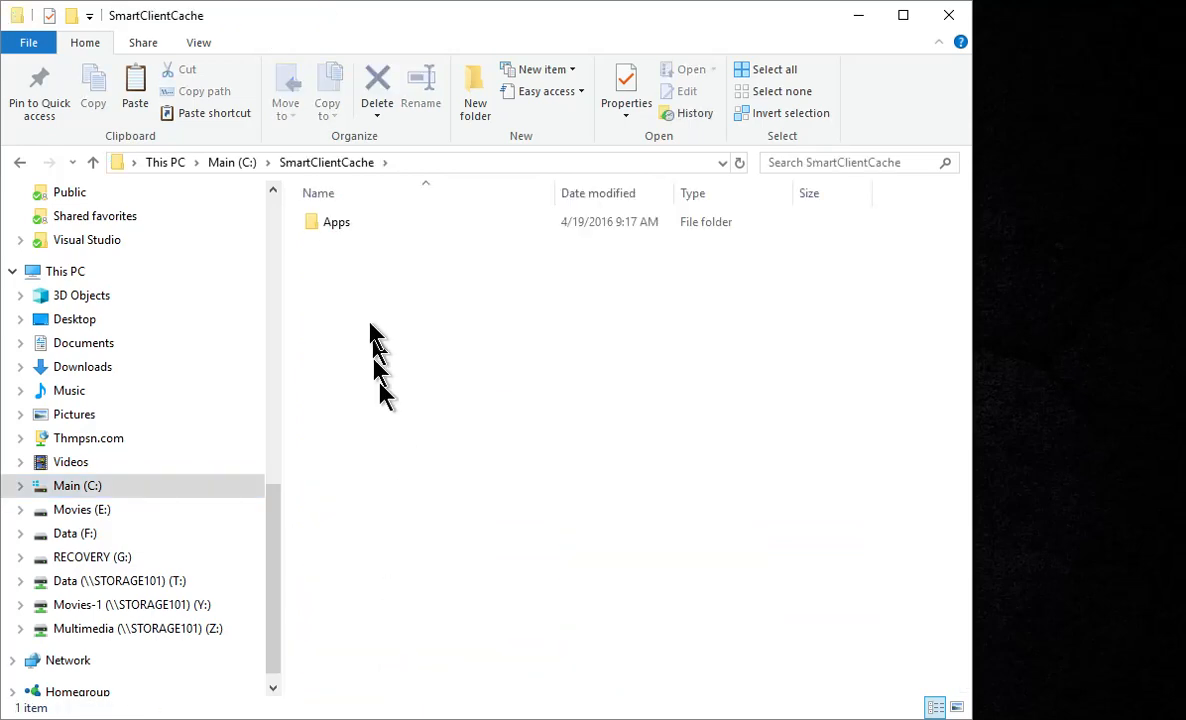
double_click(336, 220)
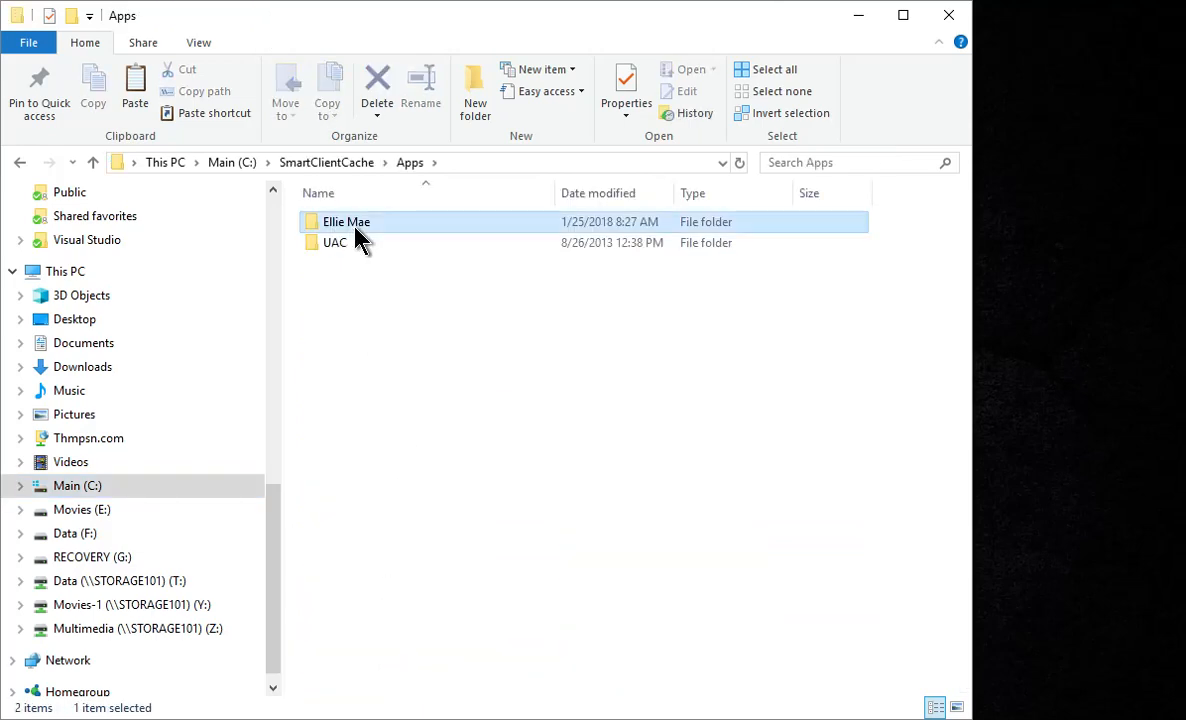
double_click(346, 220)
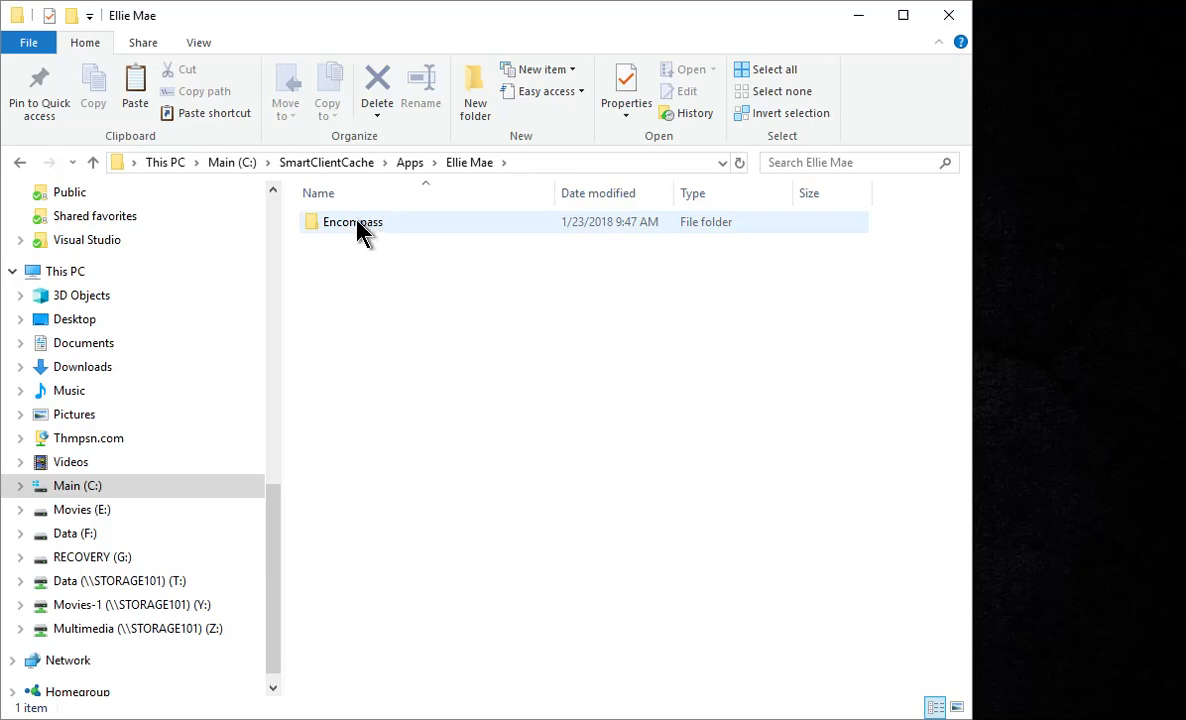
- Copy the Encompass folder in place and rename the duplicate 'Encompass - TEST'
right_click(352, 220)
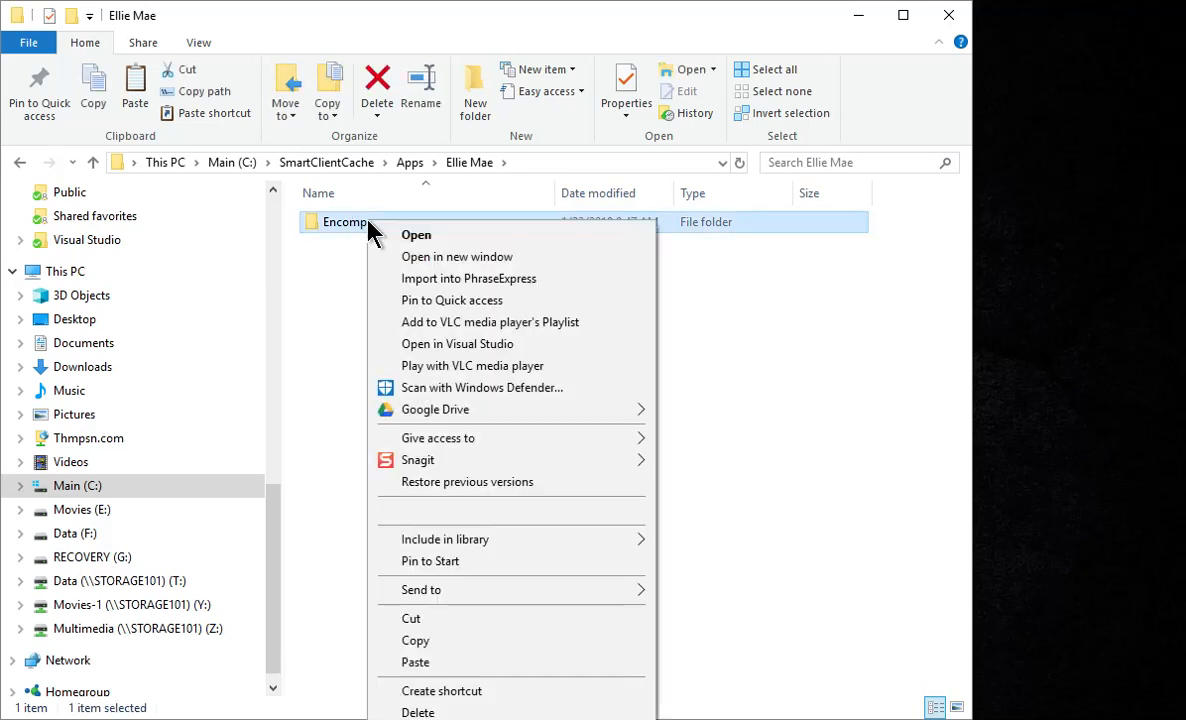
click(416, 640)
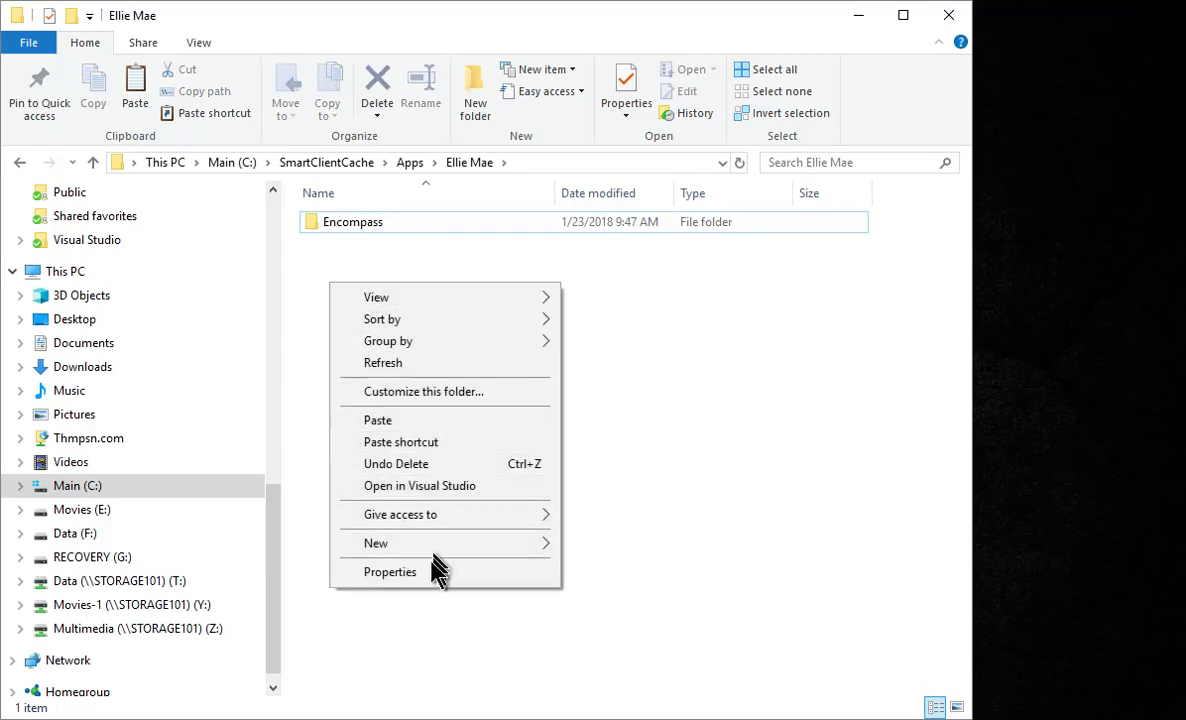
click(378, 420)
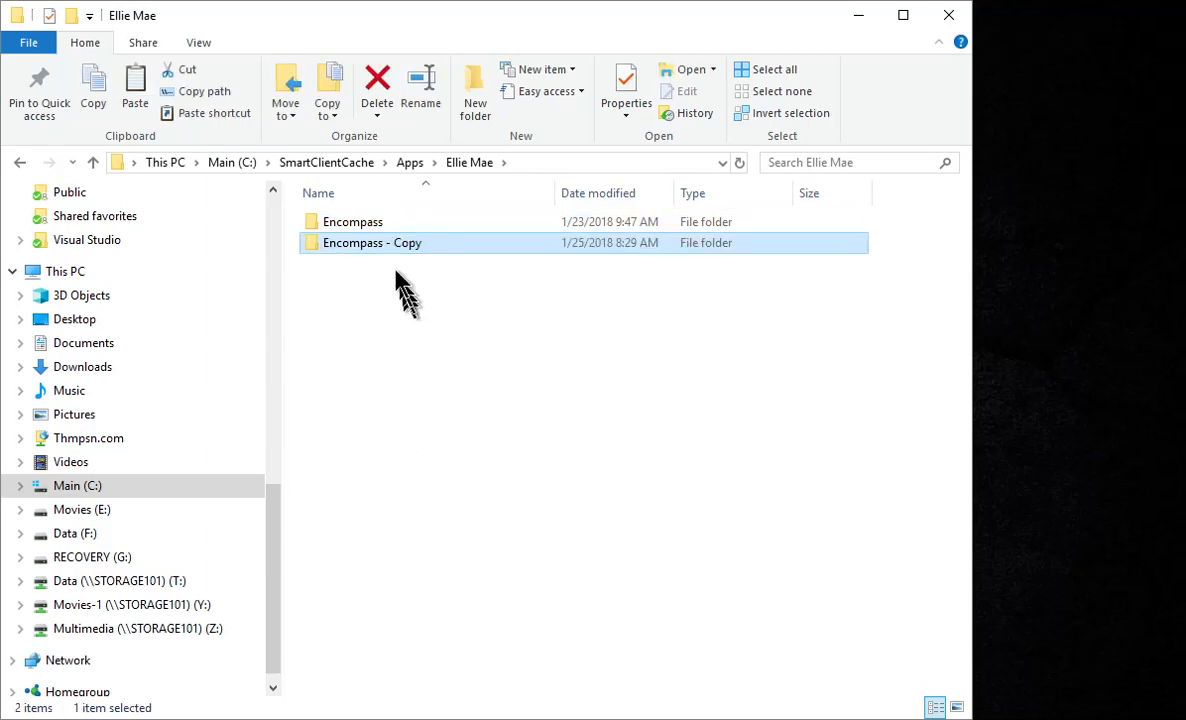
key(F2)
text(TEST)
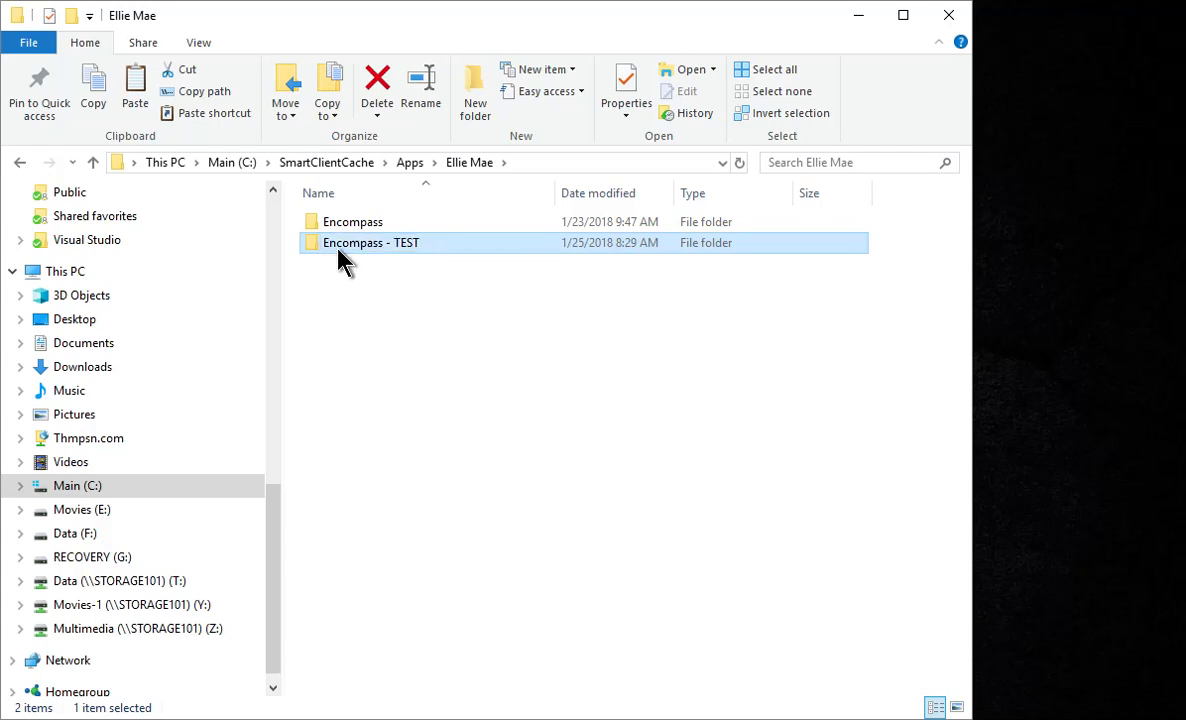
- Inside Encompass - TEST, create a shortcut to Encompass.exe and rename it 'E - Test'
double_click(370, 242)
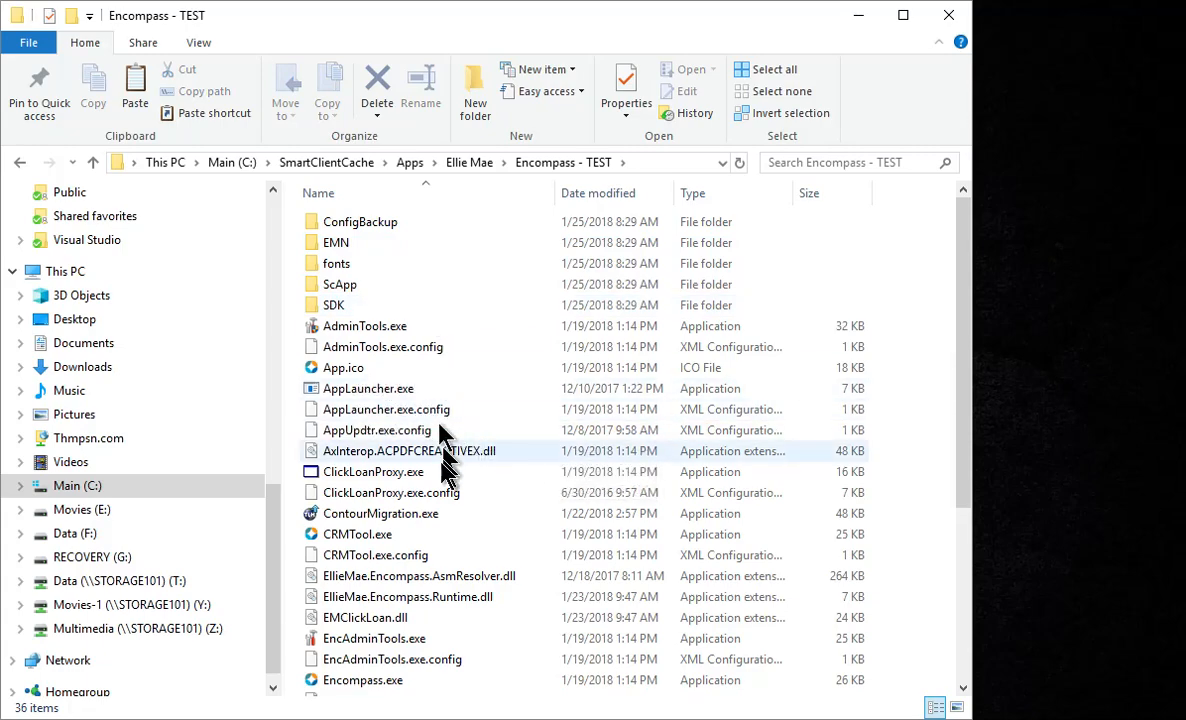
scroll(down, 3)
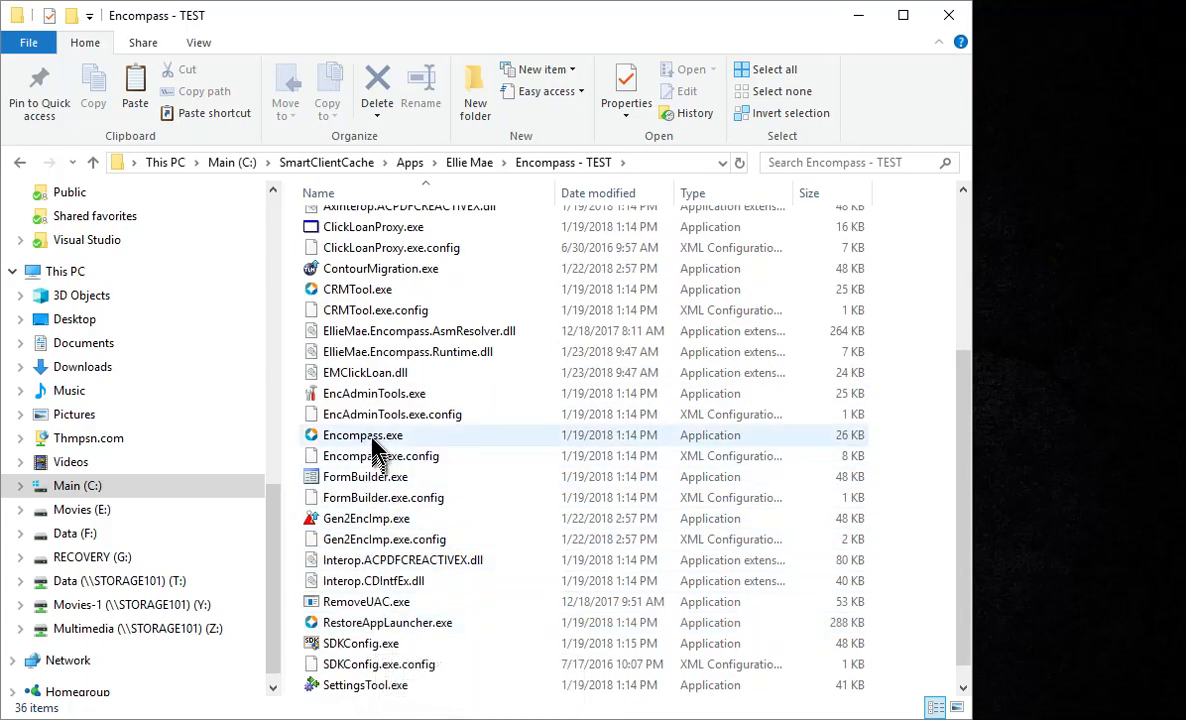
click(364, 436)
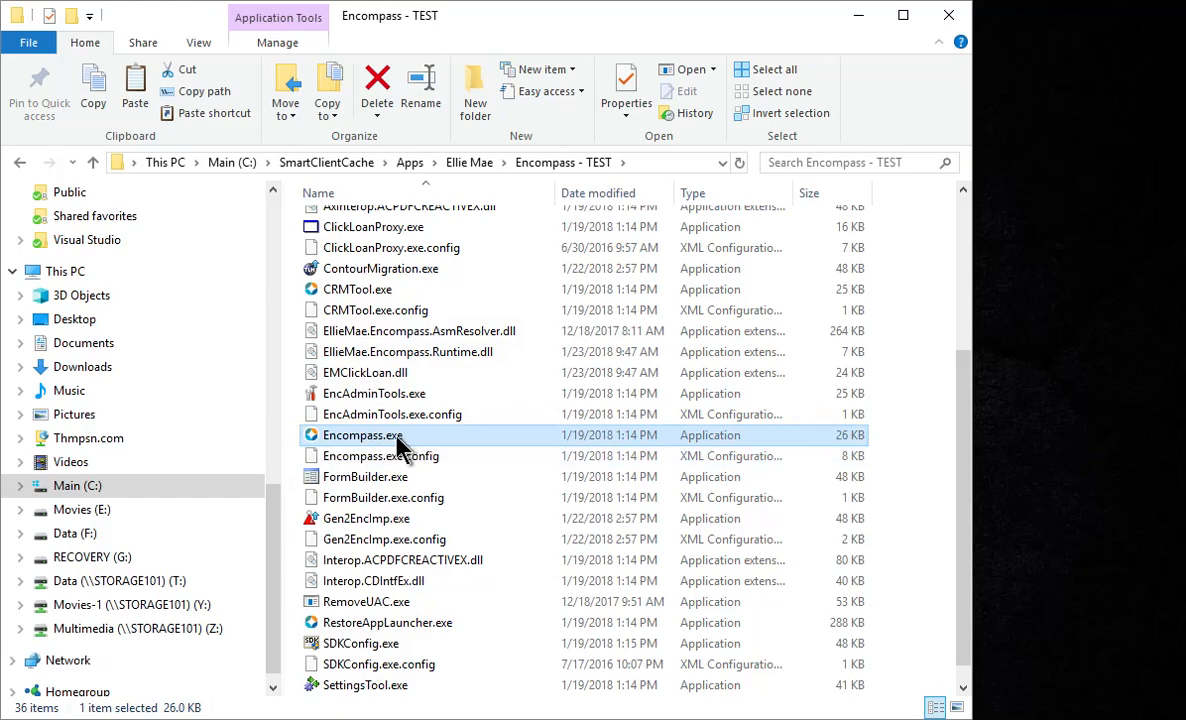
right_click(364, 436)
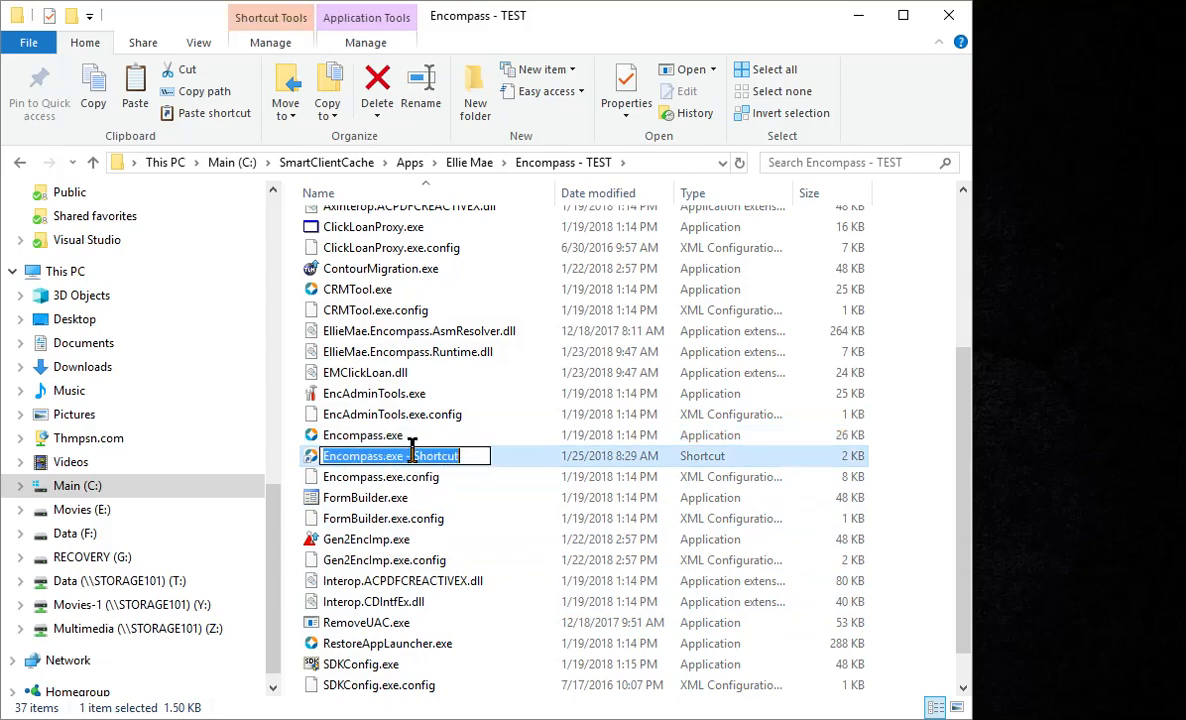
text(E - Test)
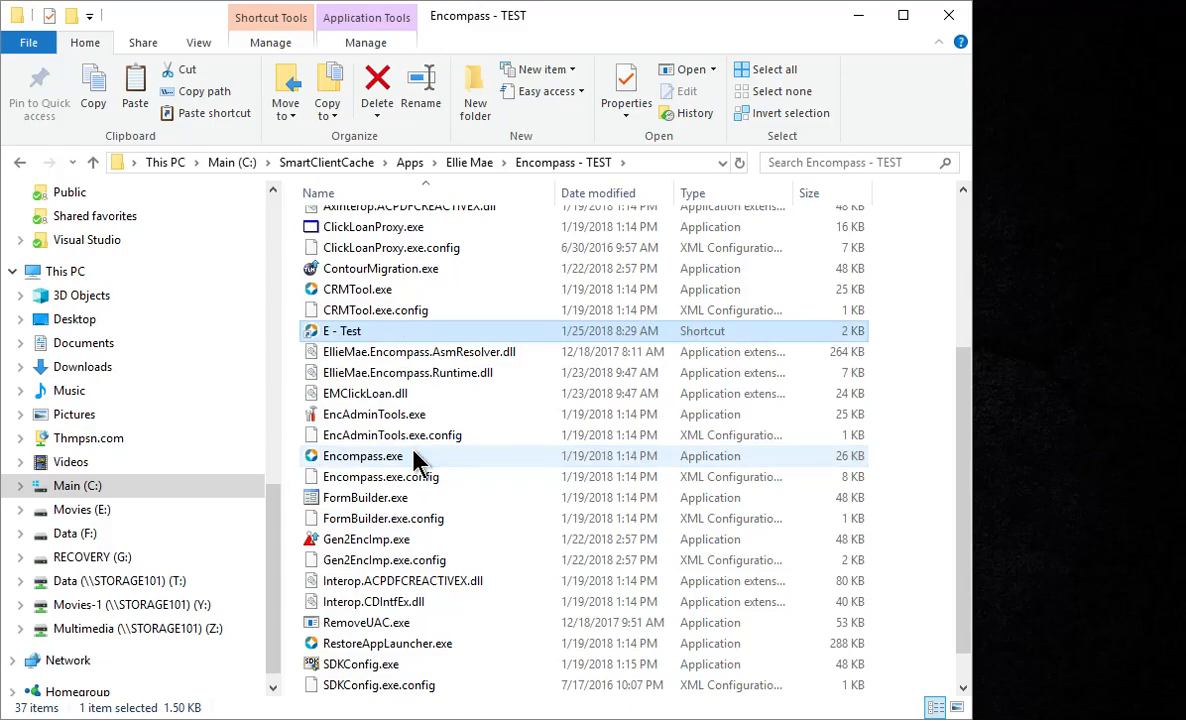
click(364, 496)
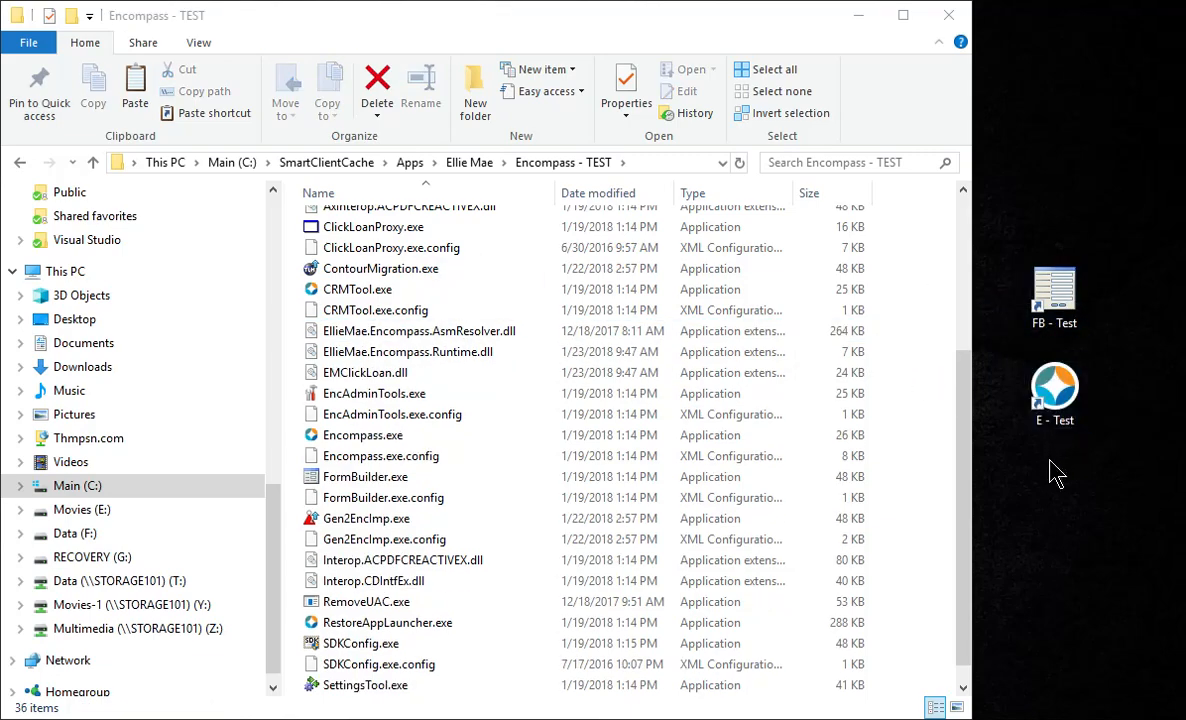
mouse_move(1108, 276)
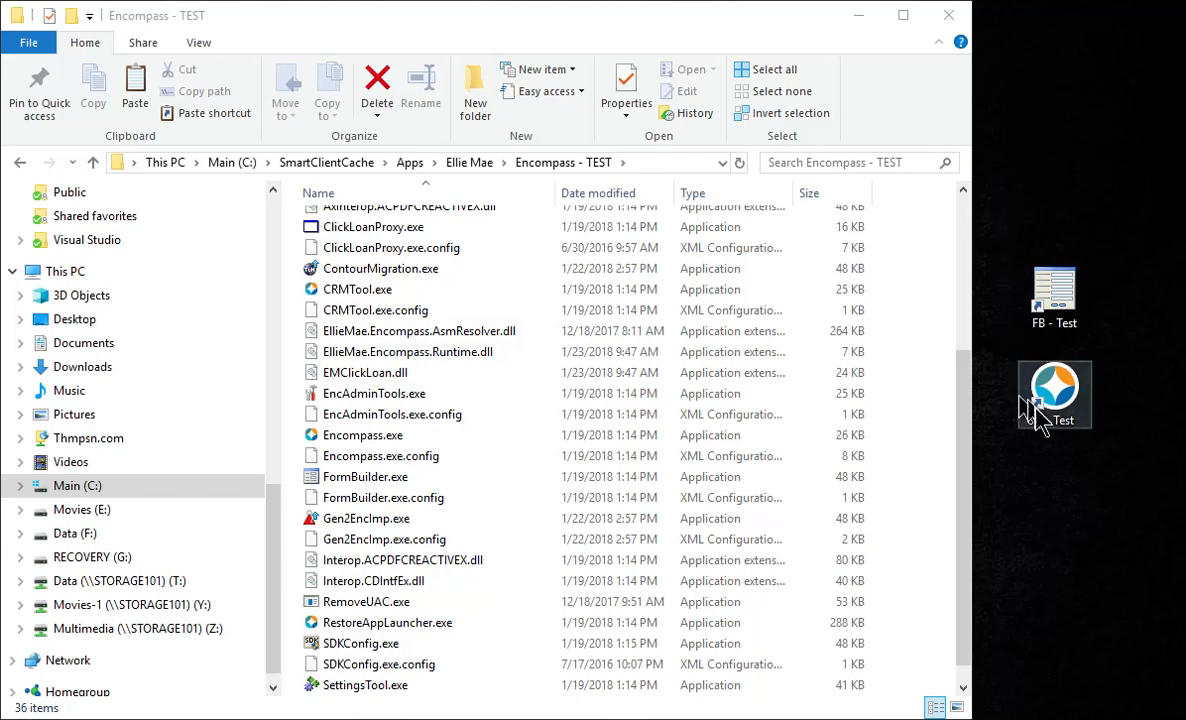
mouse_move(1052, 410)
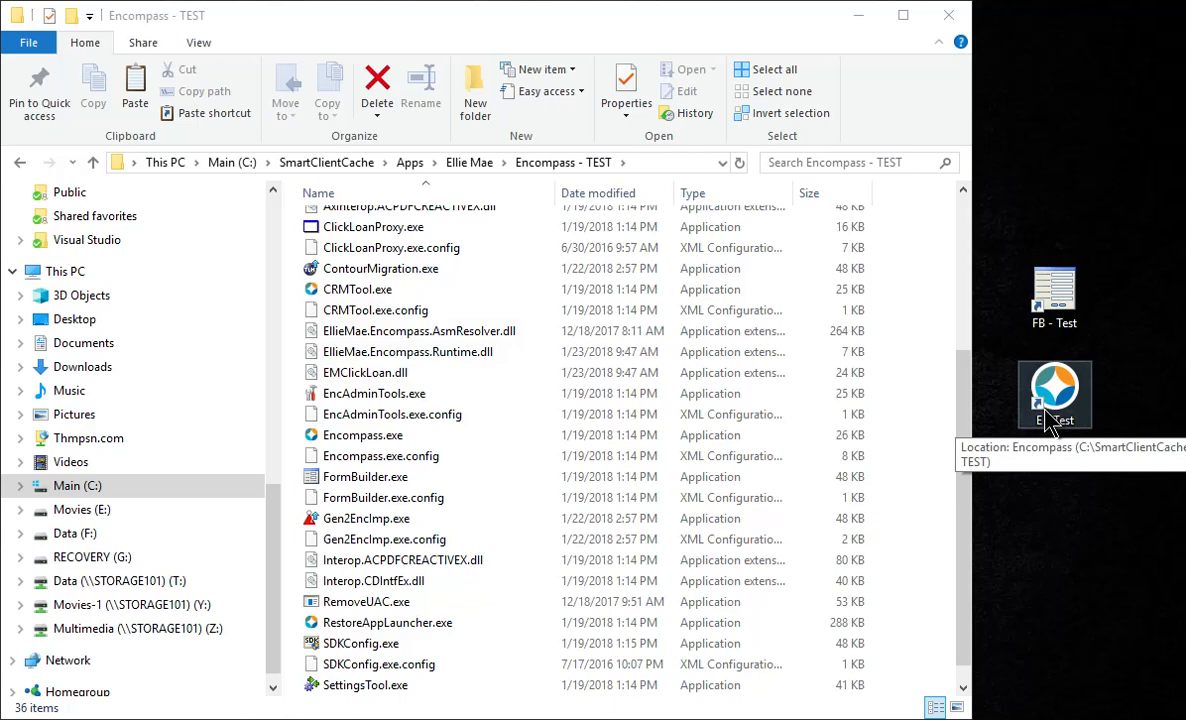
mouse_move(1120, 390)
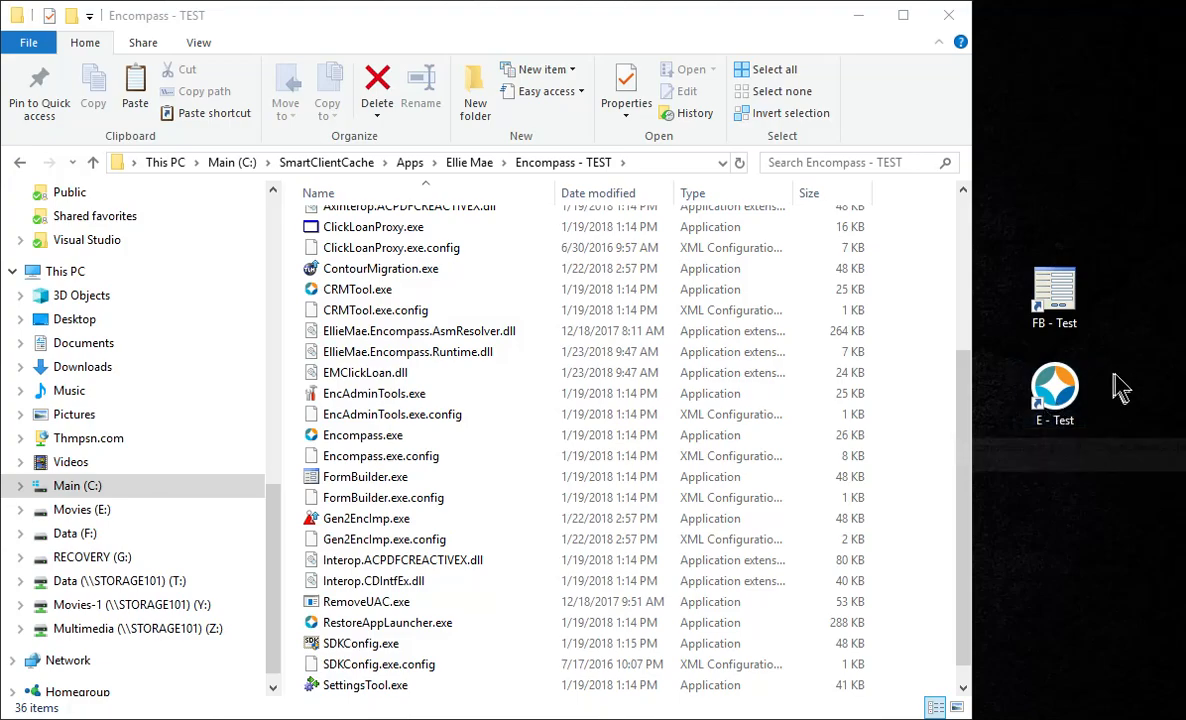